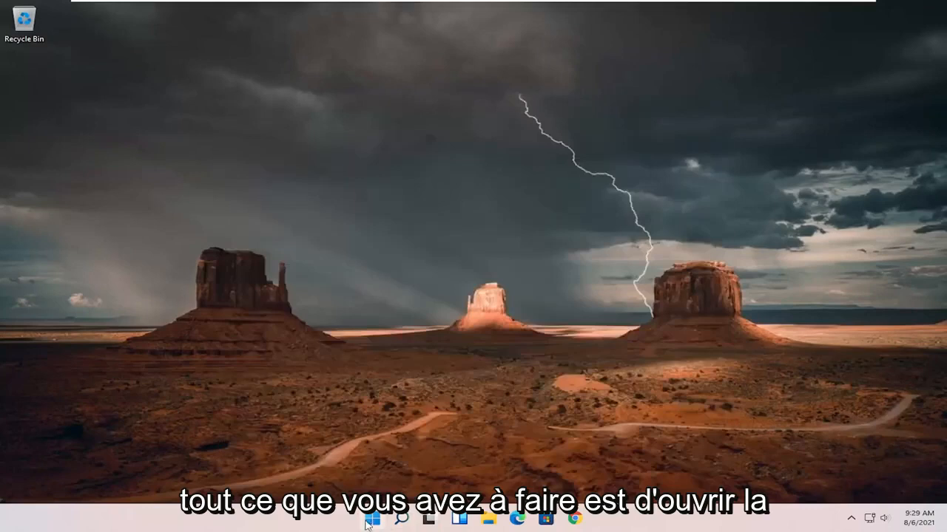
Launch Settings from Windows search and go to Network & internet
left_click(403, 519)
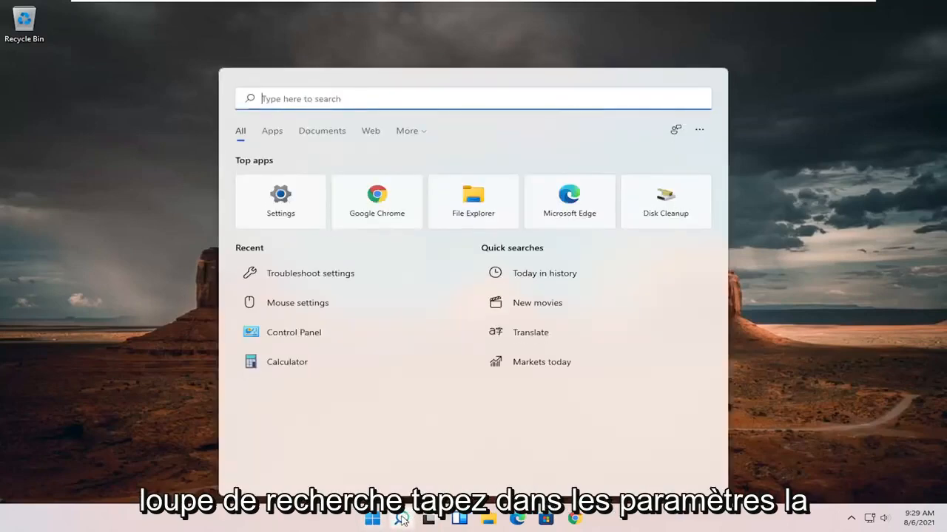
type("settings")
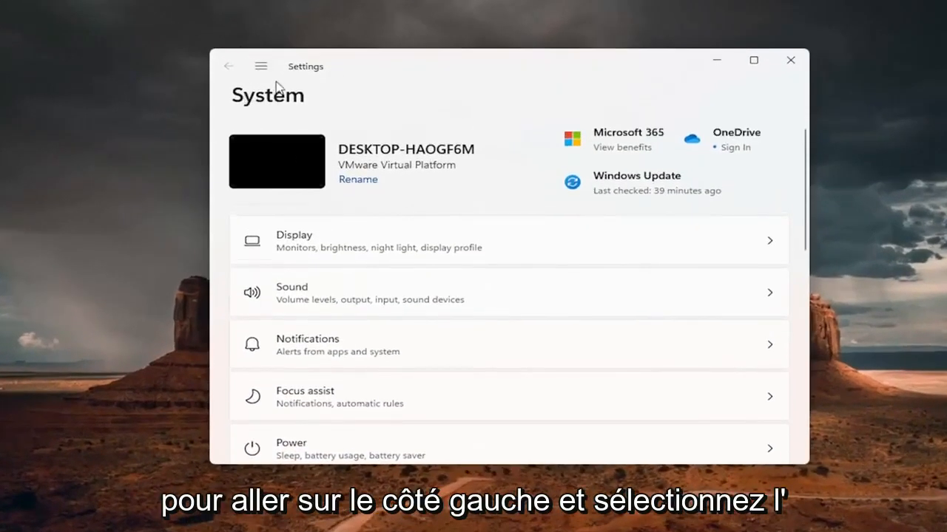
left_click(260, 65)
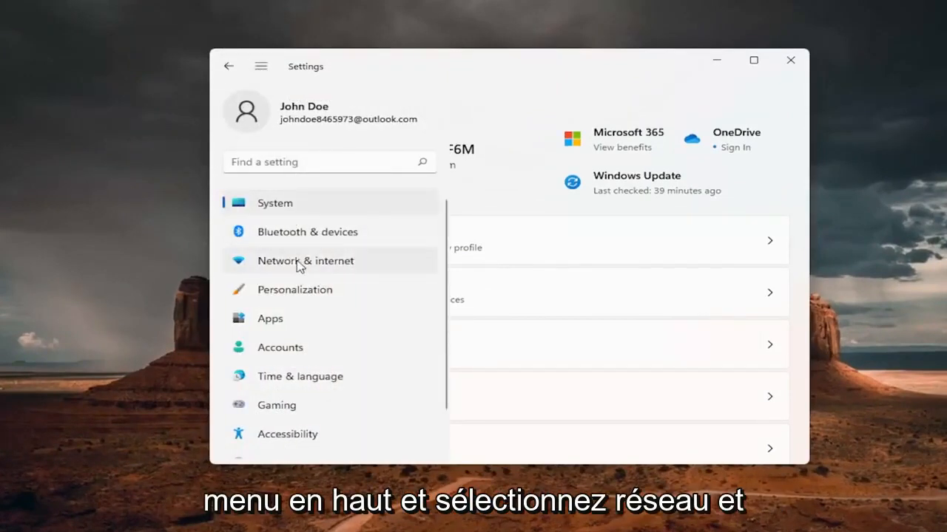
left_click(305, 260)
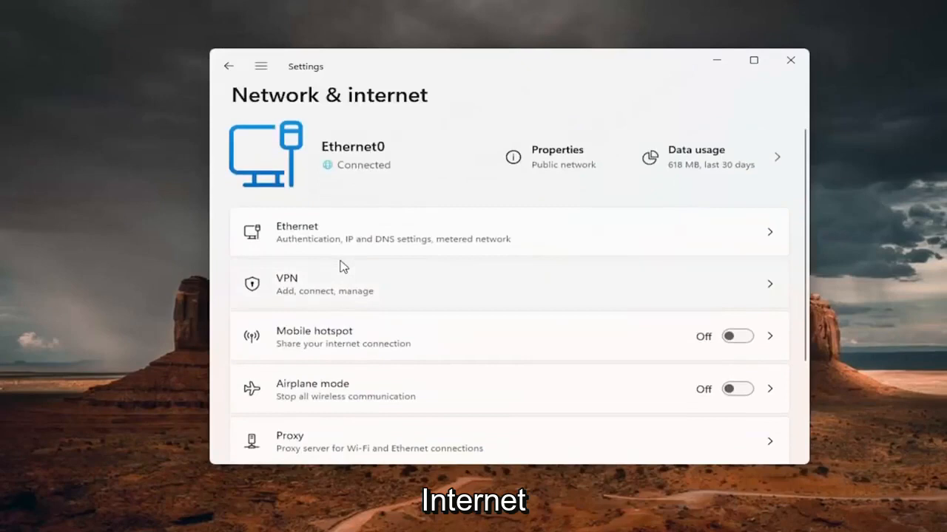
Reach the Network reset page under Advanced network settings
scroll("down", 3)
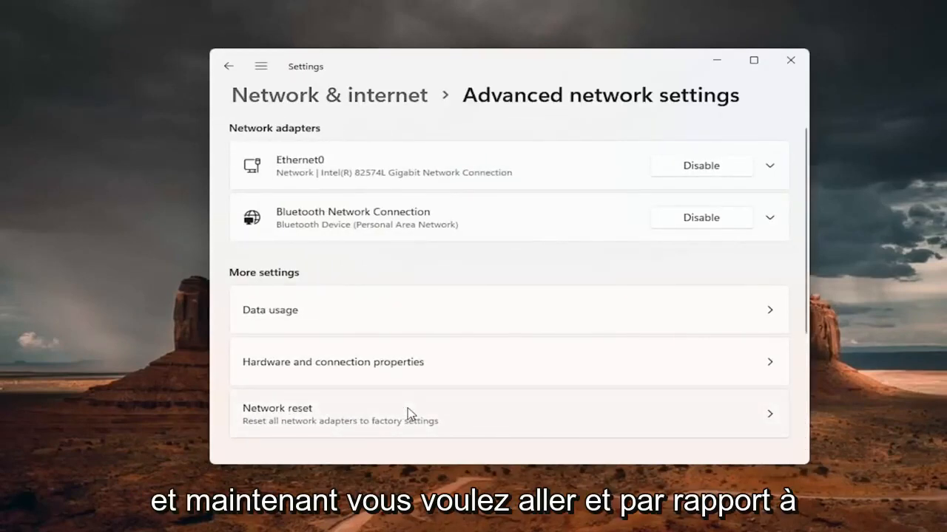
scroll("down", 3)
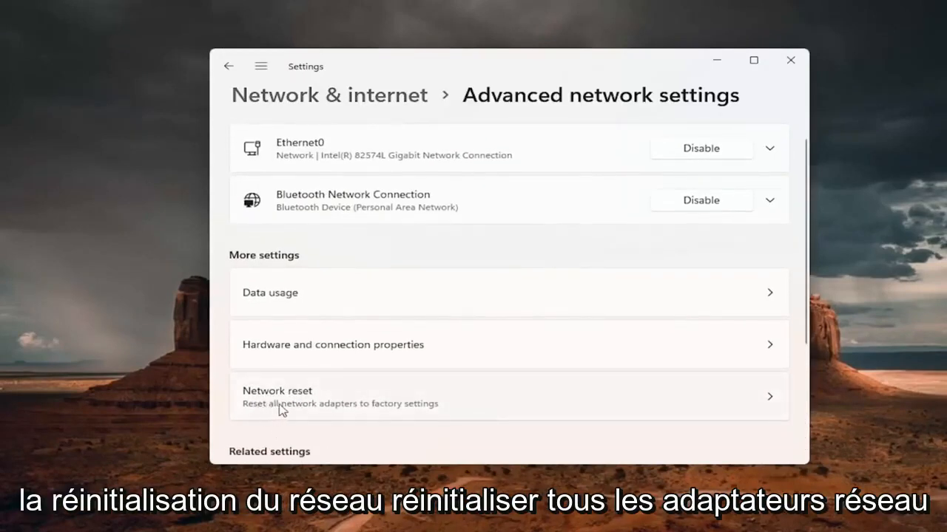
mouse_move(418, 403)
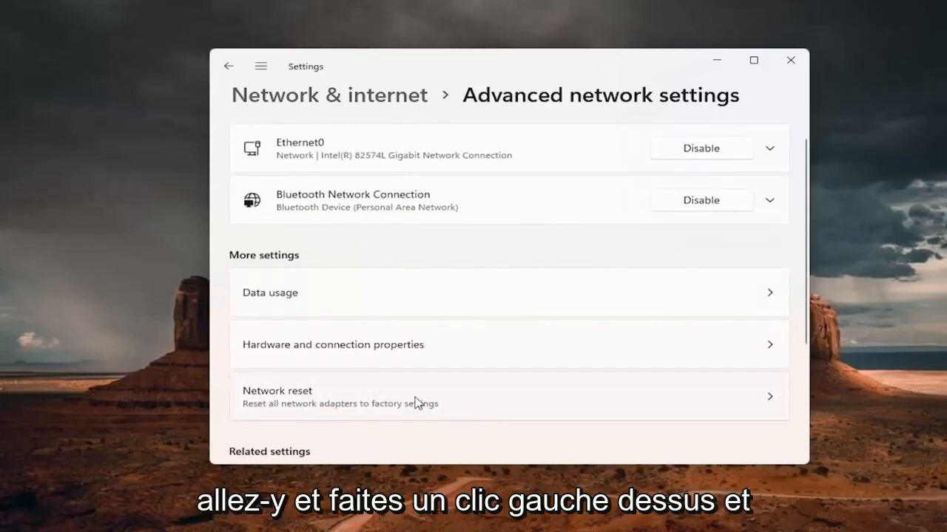
left_click(509, 396)
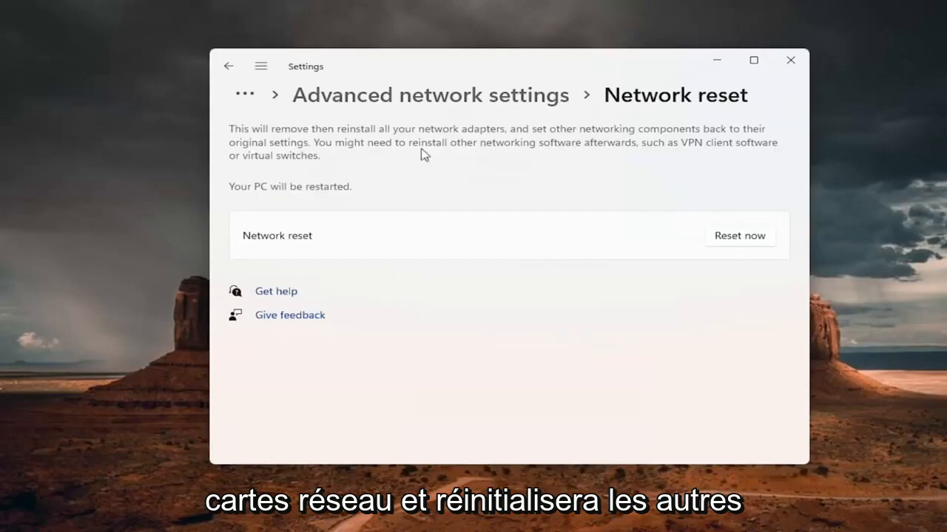
mouse_move(567, 139)
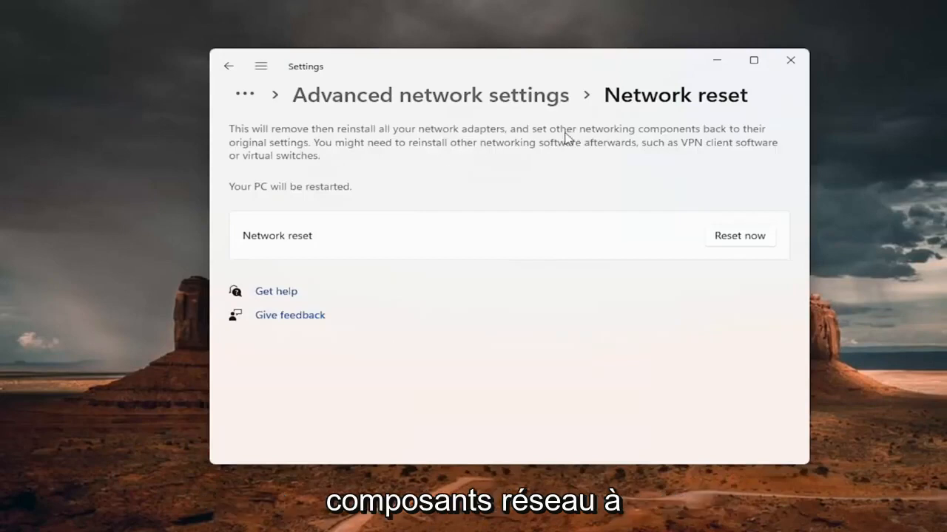
mouse_move(328, 156)
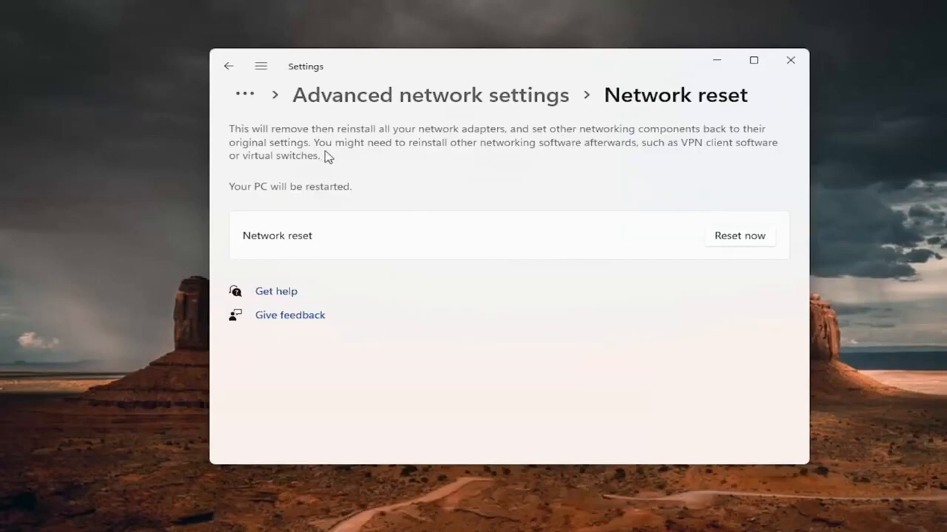
mouse_move(527, 153)
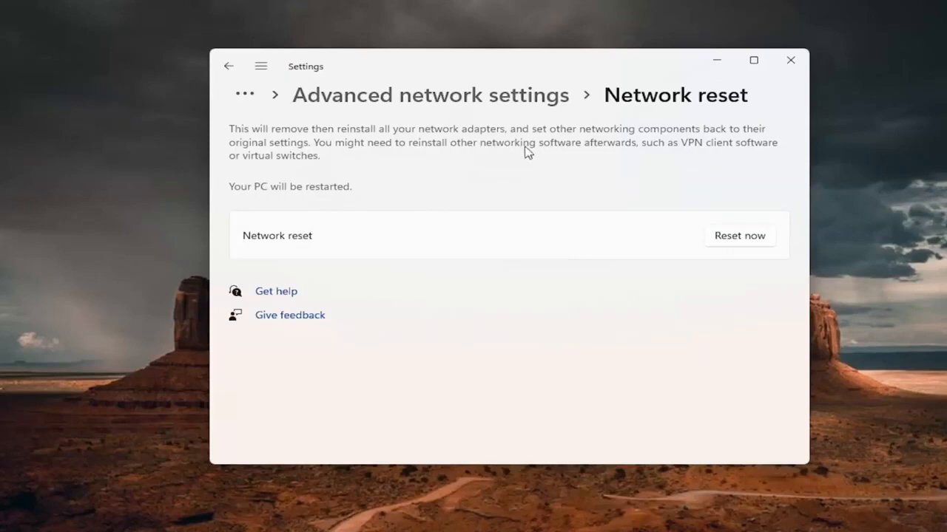
mouse_move(643, 157)
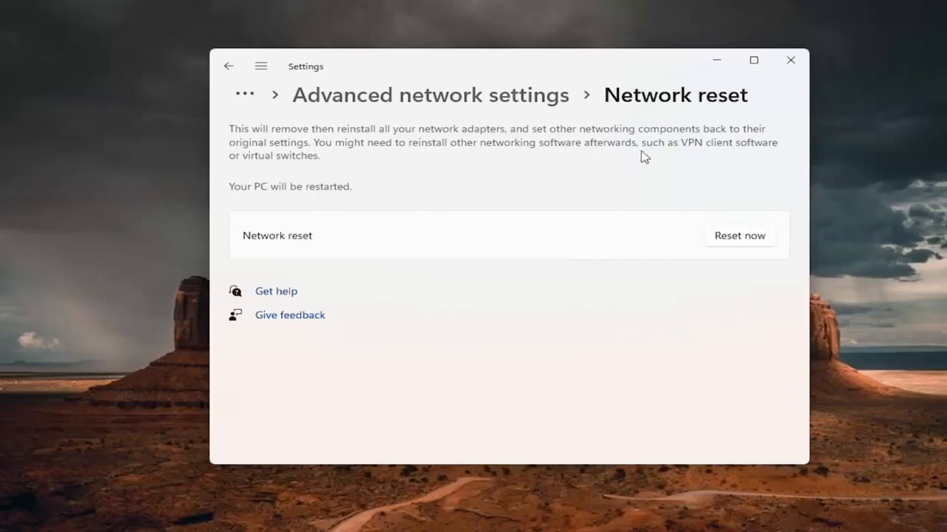
mouse_move(315, 203)
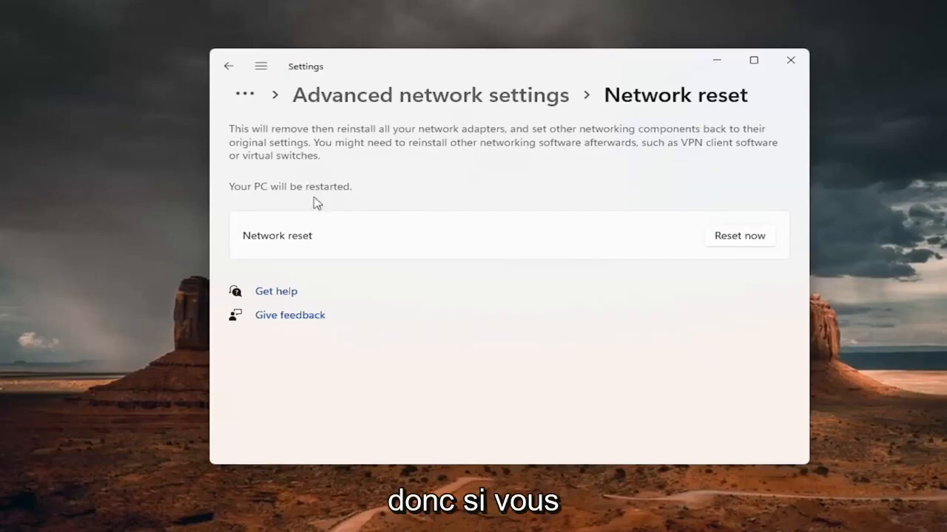
mouse_move(357, 179)
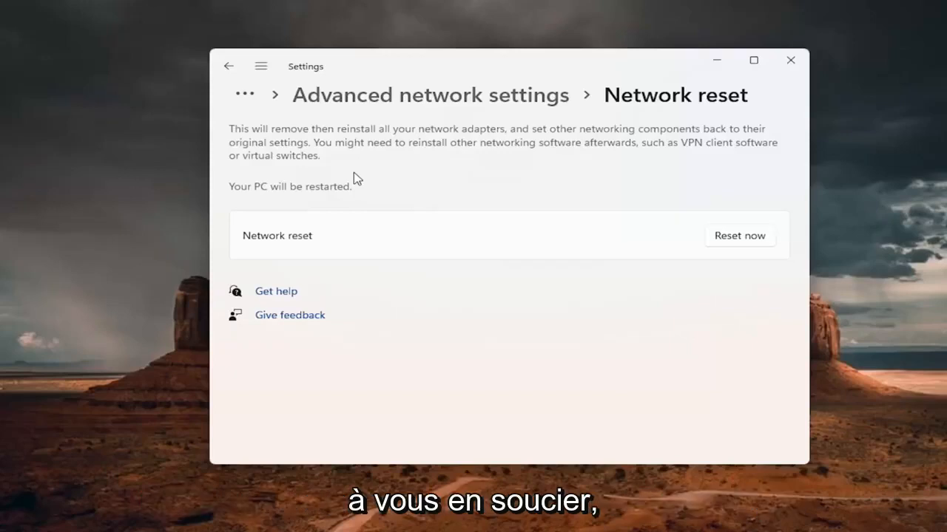
mouse_move(682, 217)
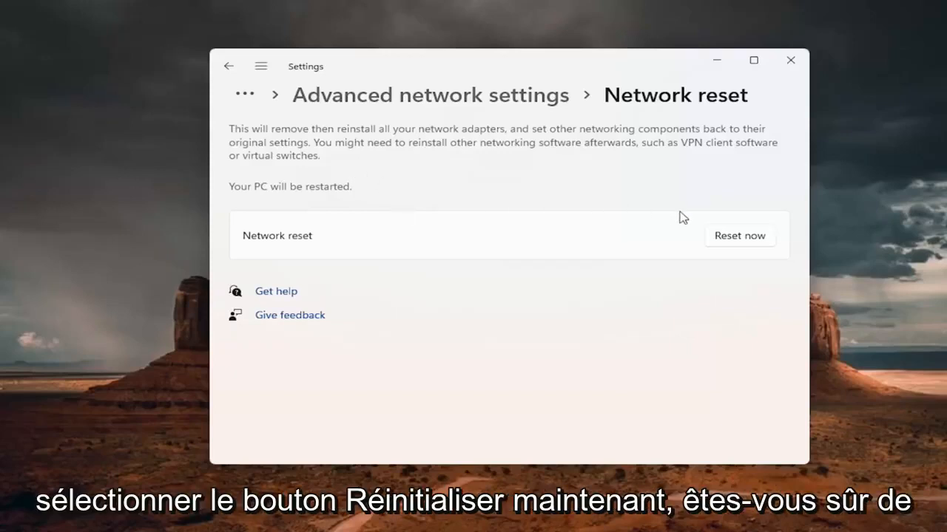
Reset the network with Reset now, confirm Yes, and dismiss the five-minute sign-out notice
left_click(739, 235)
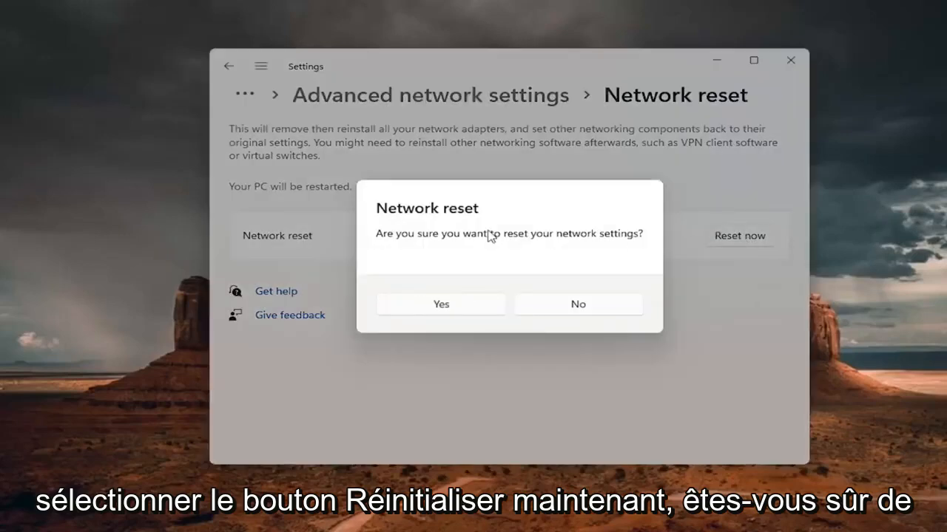
mouse_move(459, 287)
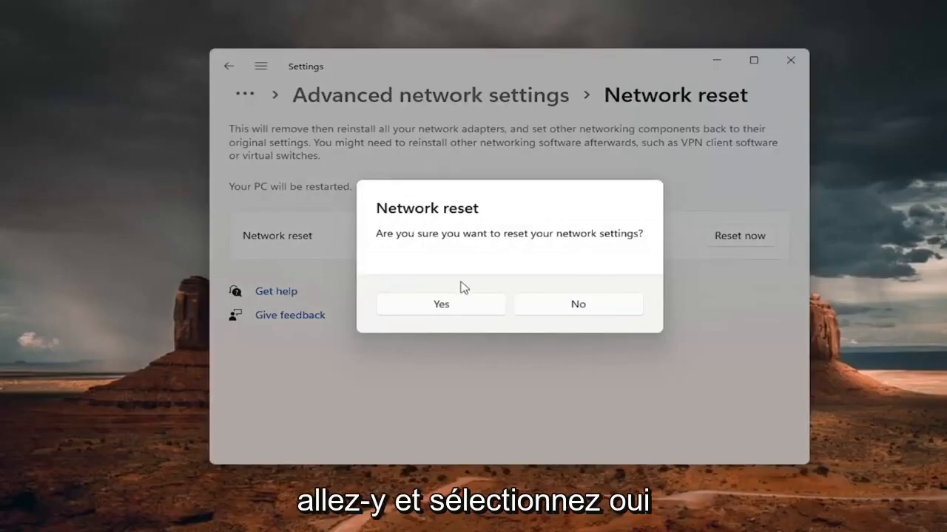
left_click(440, 303)
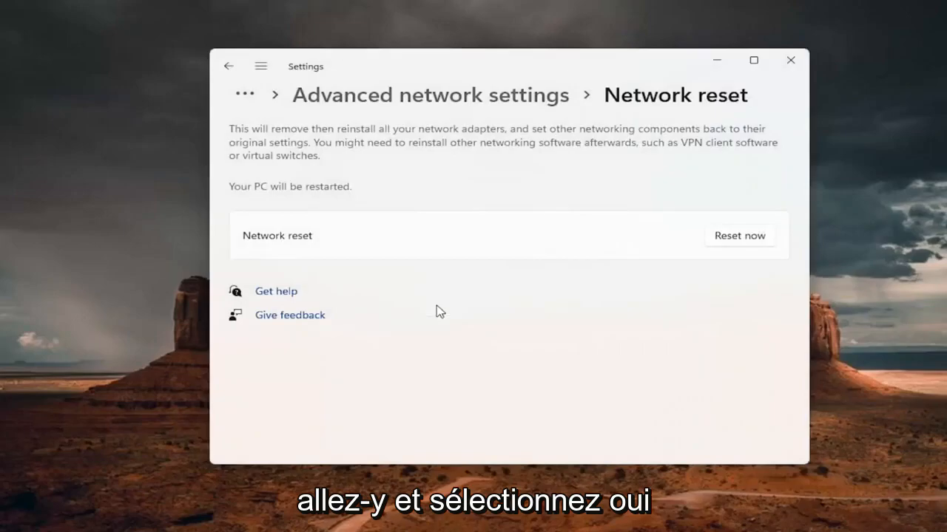
left_click(739, 235)
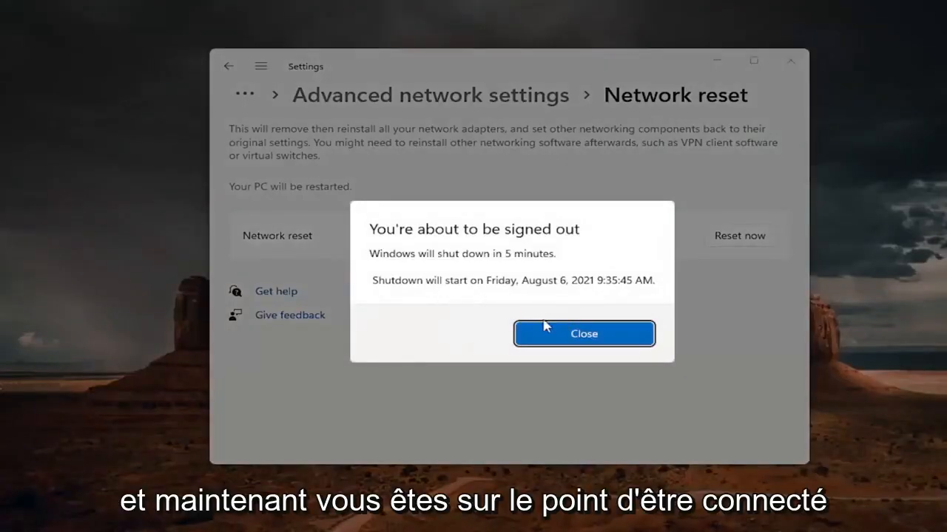
left_click(584, 333)
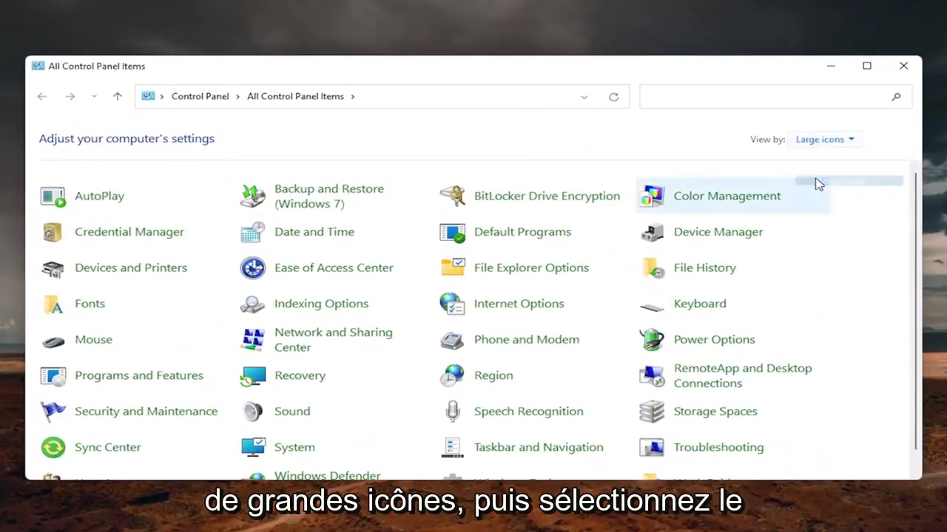
mouse_move(319, 339)
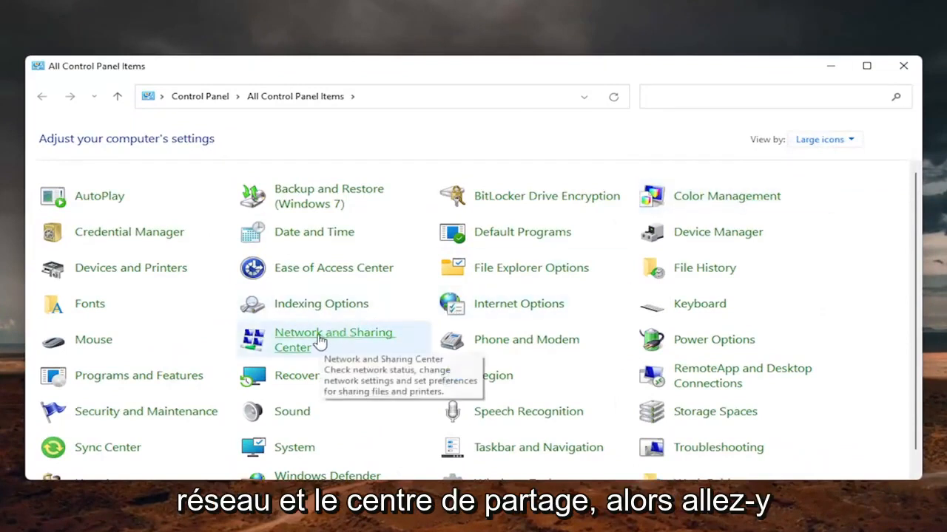
Go to Network and Sharing Center, showing the active Ethernet0 connection
left_click(333, 339)
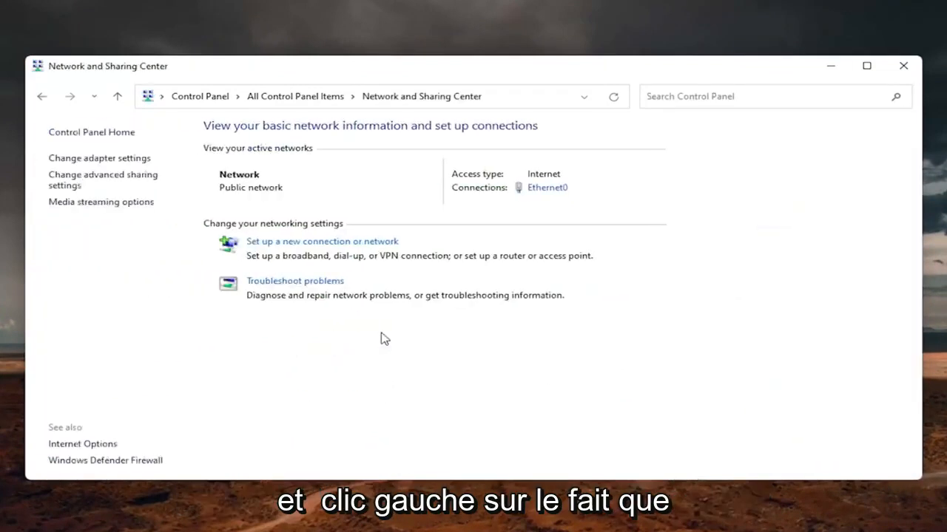
mouse_move(613, 209)
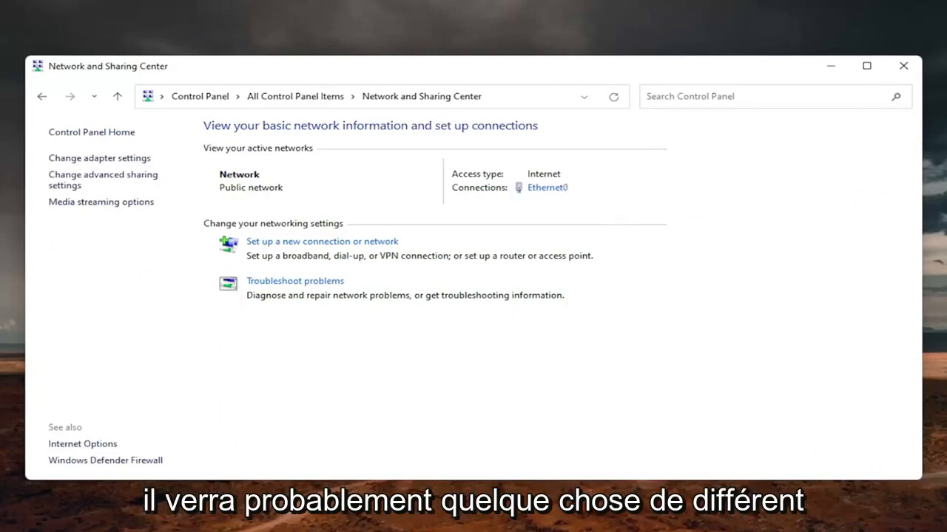
mouse_move(536, 189)
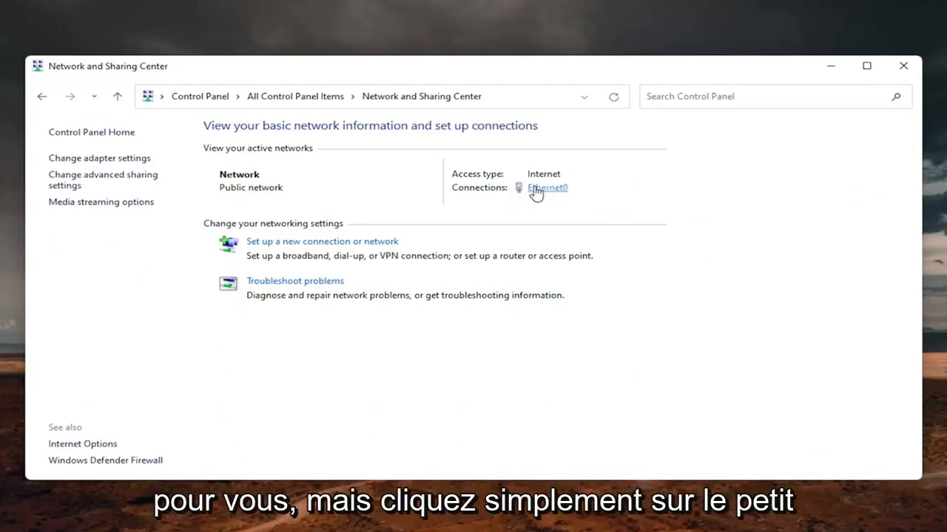
From Ethernet0's status, reach its properties and select Internet Protocol Version 4 (TCP/IPv4)
left_click(546, 187)
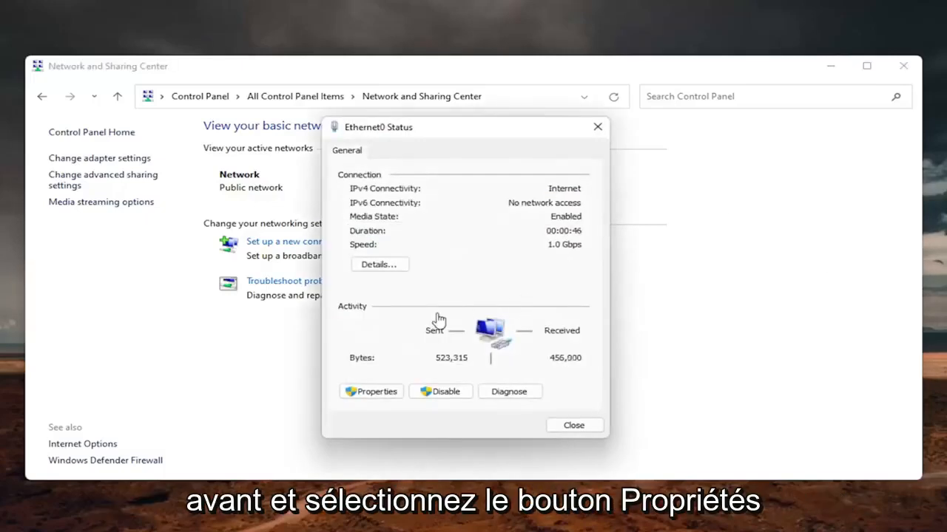
left_click(371, 391)
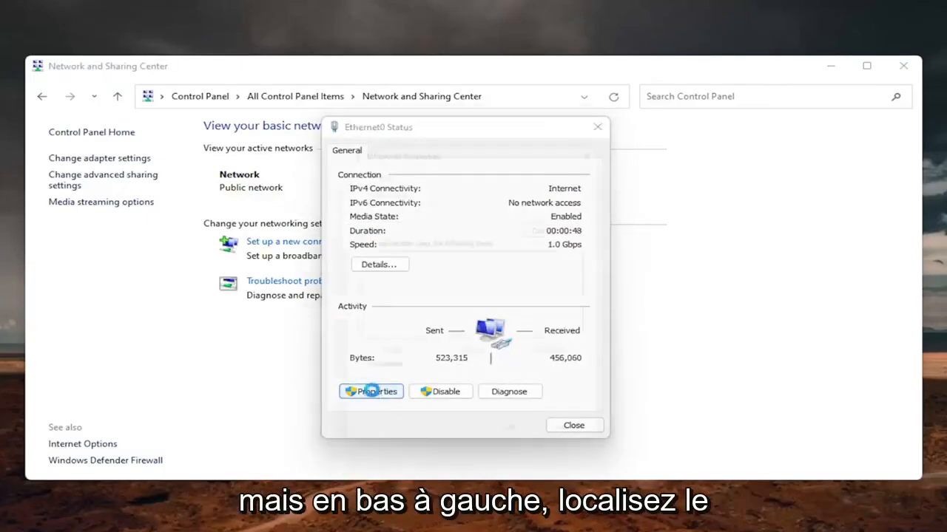
left_click(371, 391)
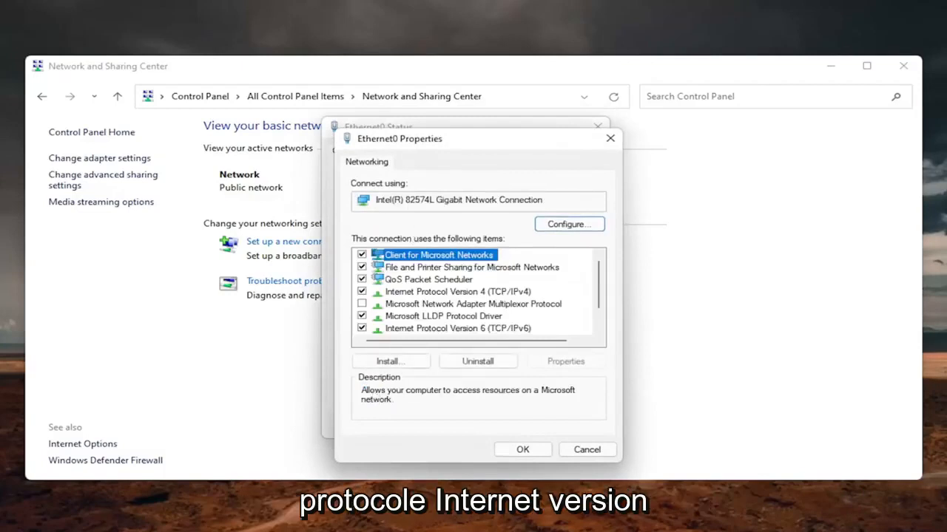
left_click(458, 291)
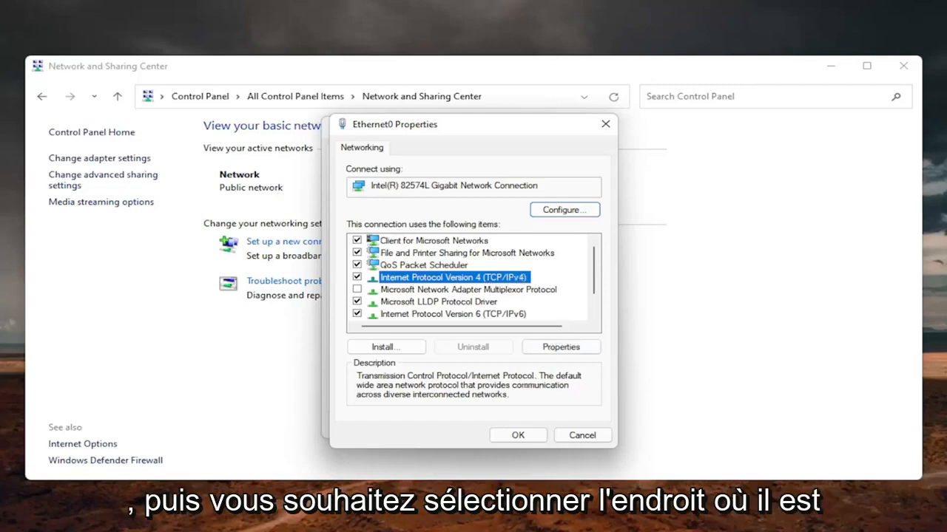
mouse_move(553, 347)
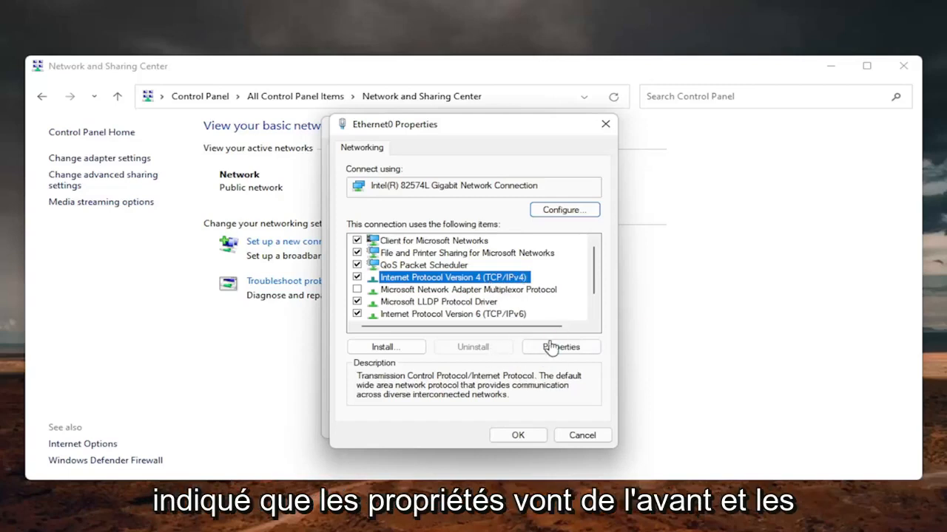
Enter manual DNS servers 8.8.8.8 and 8.8.4.4 for IPv4, validate on exit, and confirm
left_click(561, 346)
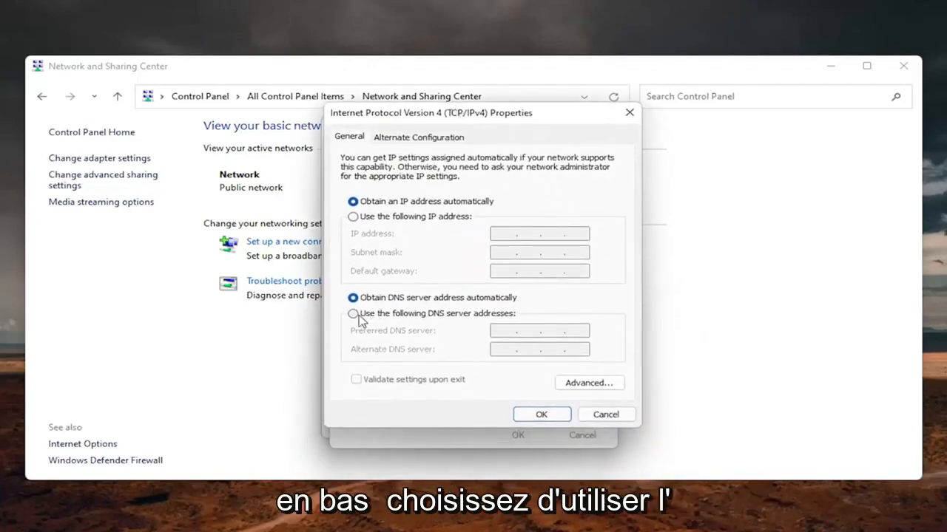
left_click(353, 313)
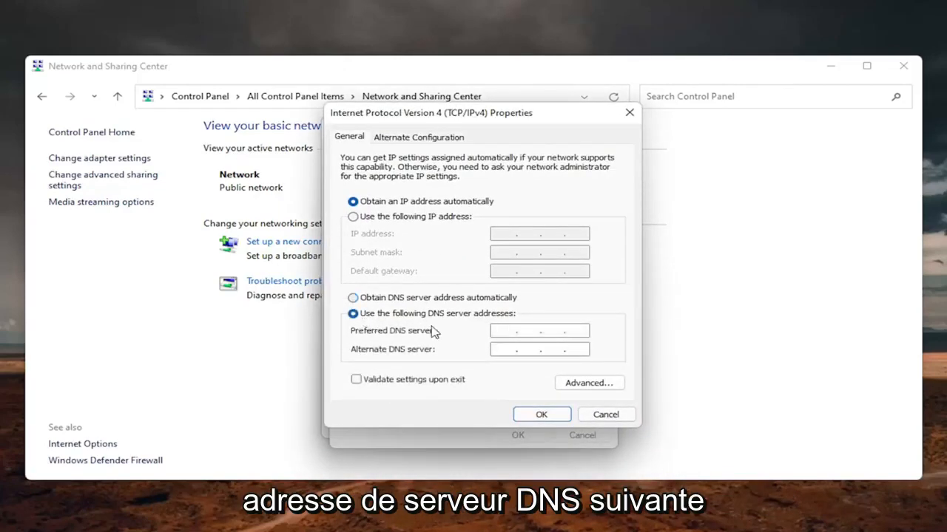
mouse_move(464, 337)
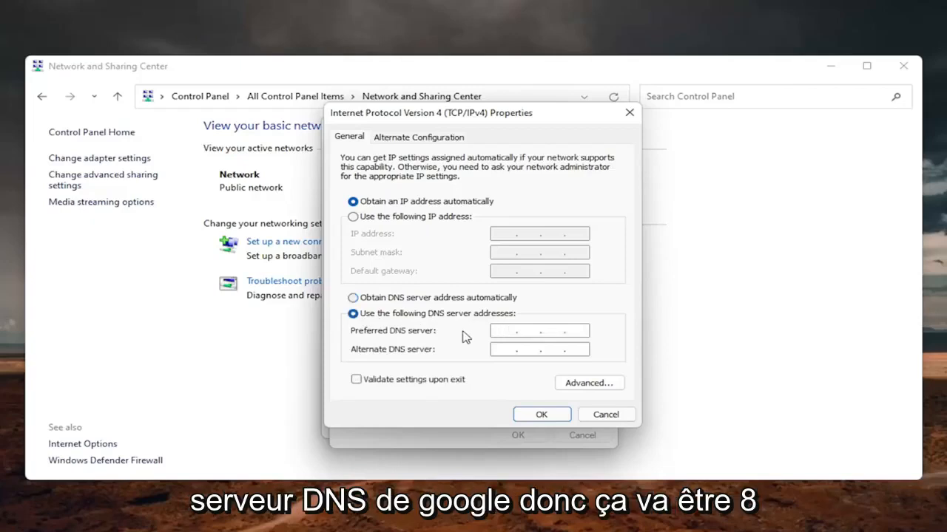
type("8 . 8 . 8 .")
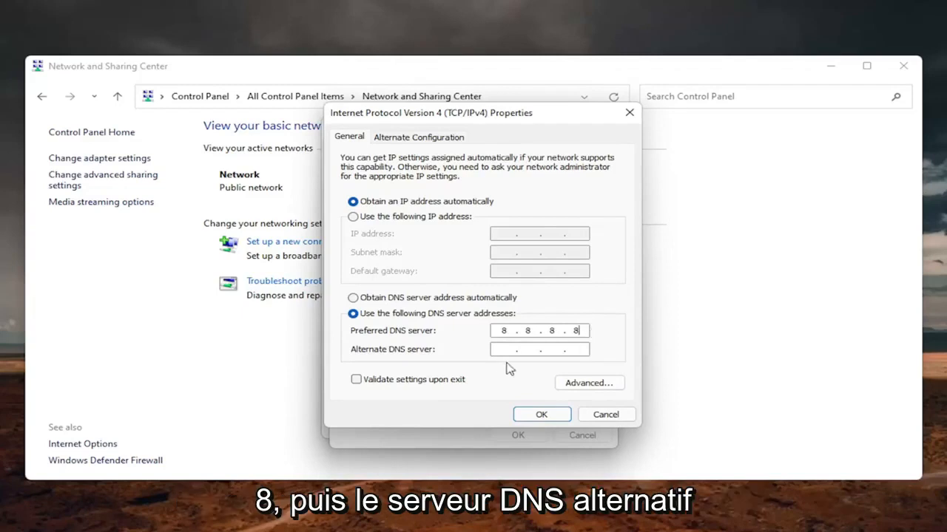
type("8.8.4.")
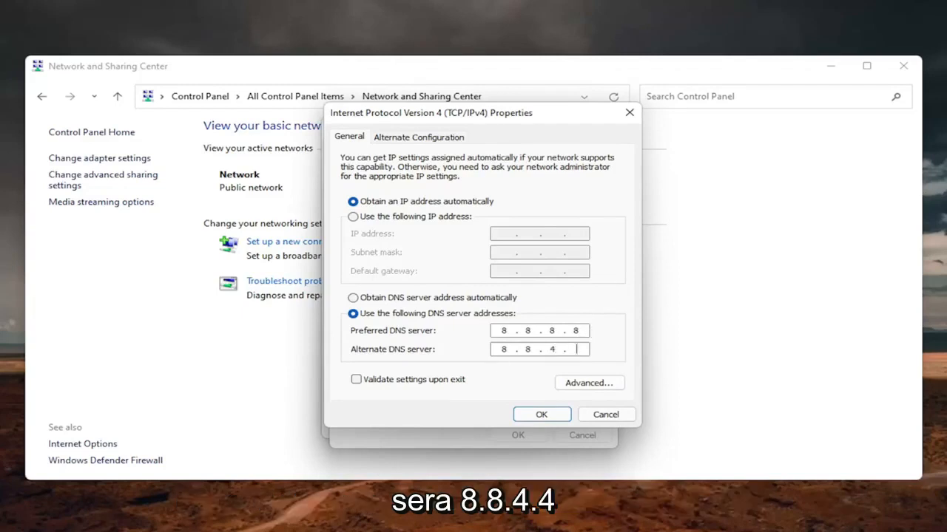
type("4")
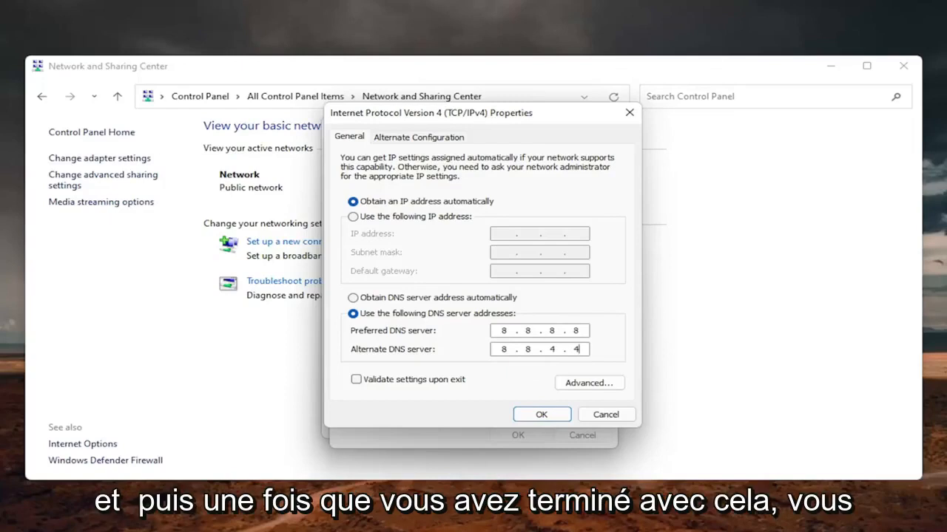
left_click(356, 379)
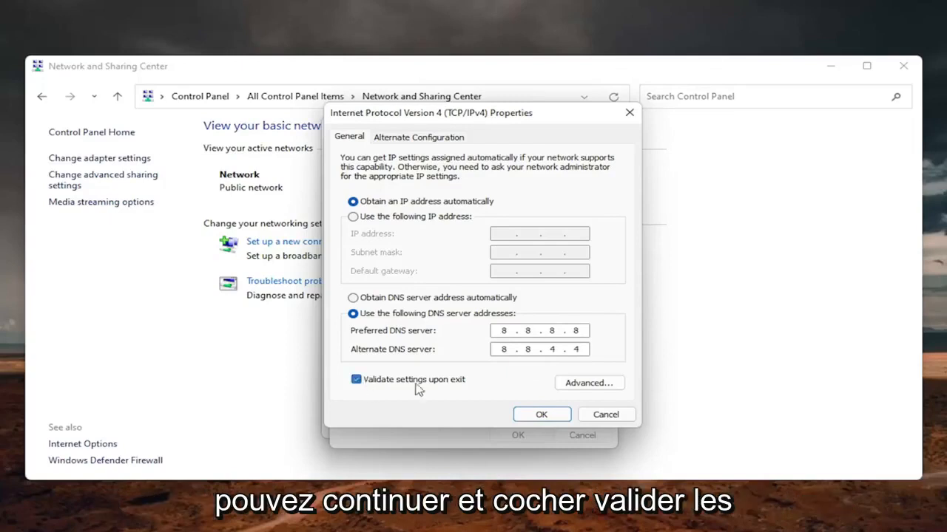
left_click(542, 414)
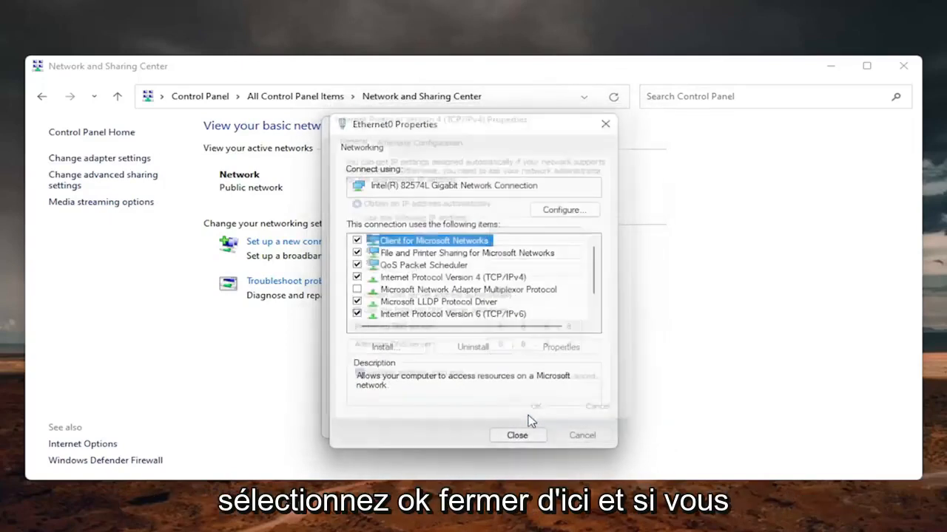
Leave Ethernet0's properties and dismiss the troubleshooter, which found no problem
left_click(516, 435)
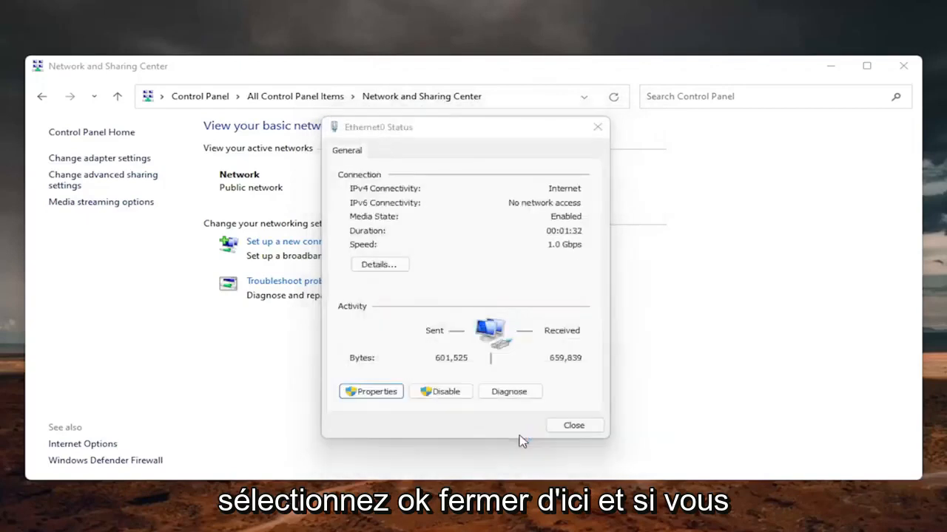
left_click(509, 391)
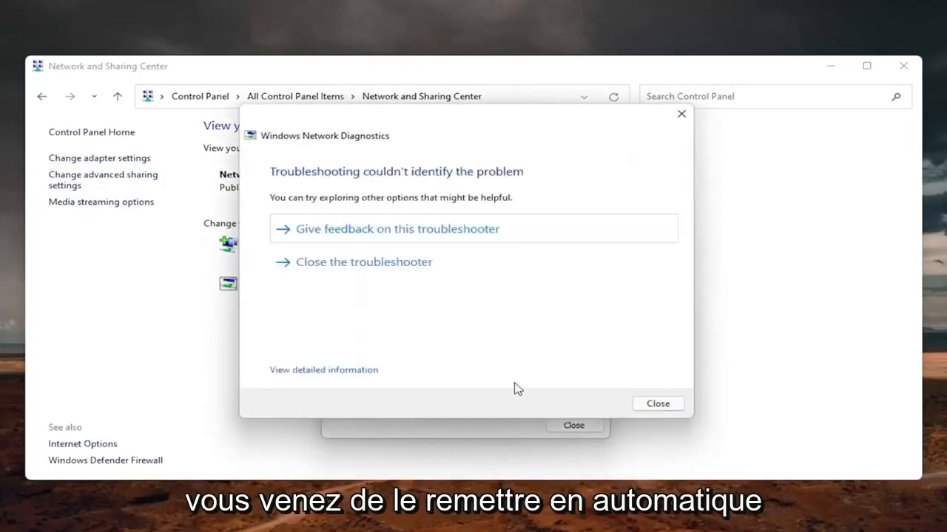
left_click(656, 403)
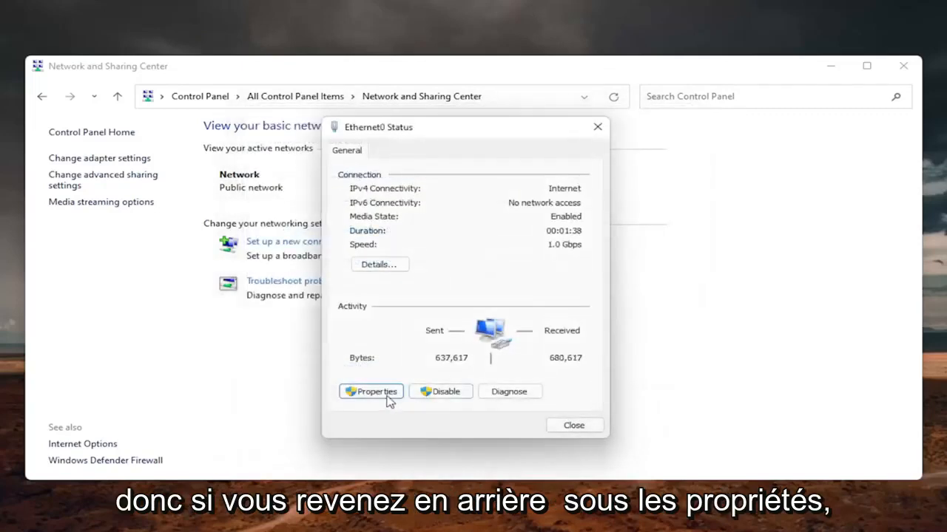
Review the IPv4 DNS entries 8.8.8.8 and 8.8.4.4 again, then close the network windows
left_click(370, 391)
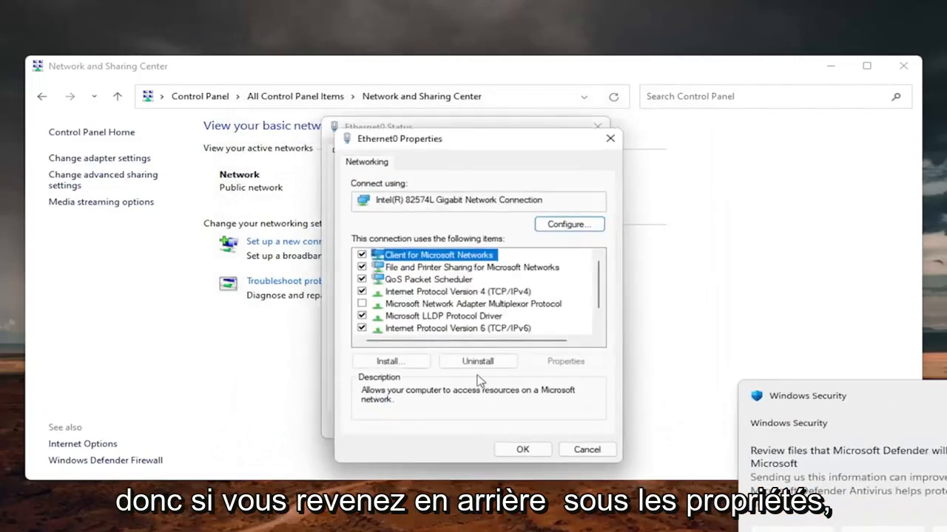
left_click(458, 291)
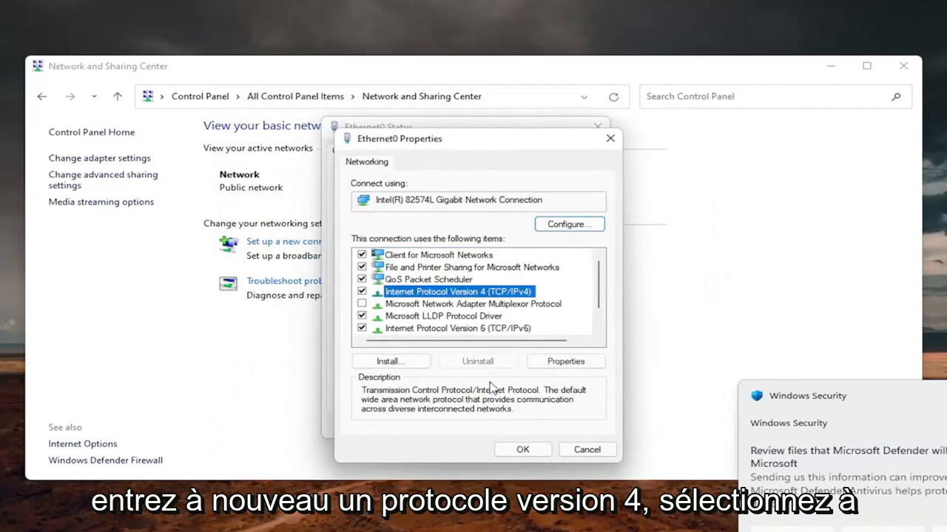
left_click(565, 361)
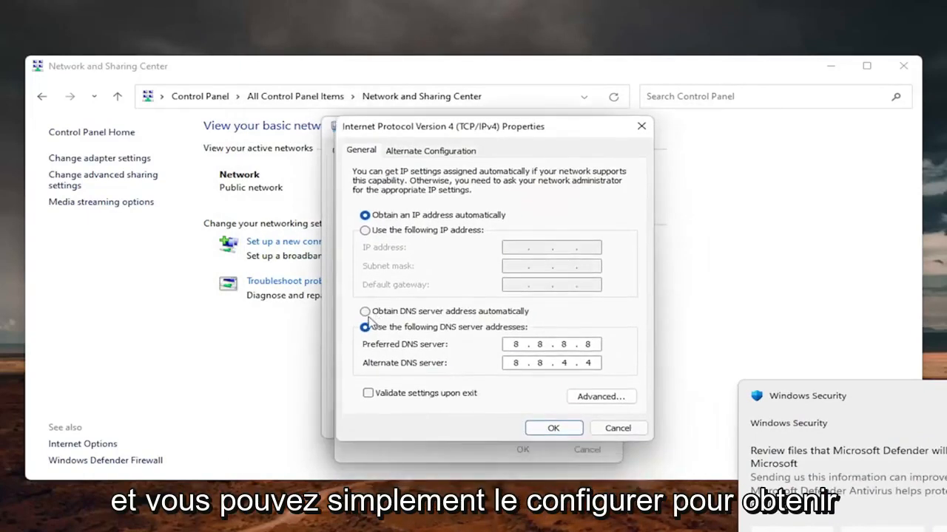
left_click(365, 312)
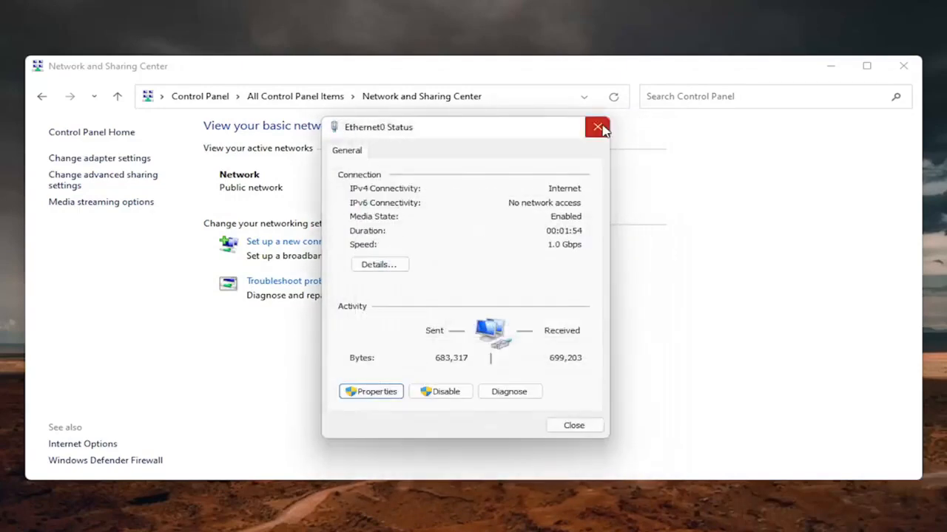
left_click(596, 127)
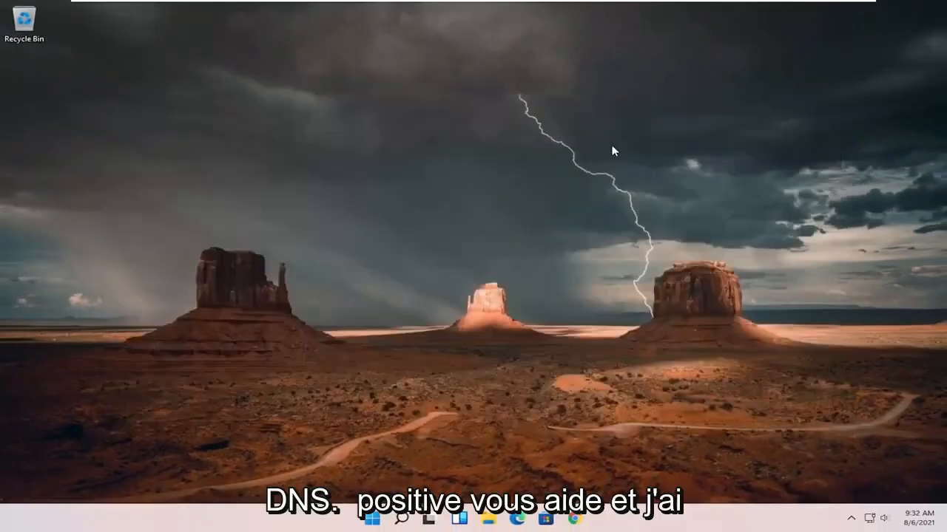
mouse_move(553, 159)
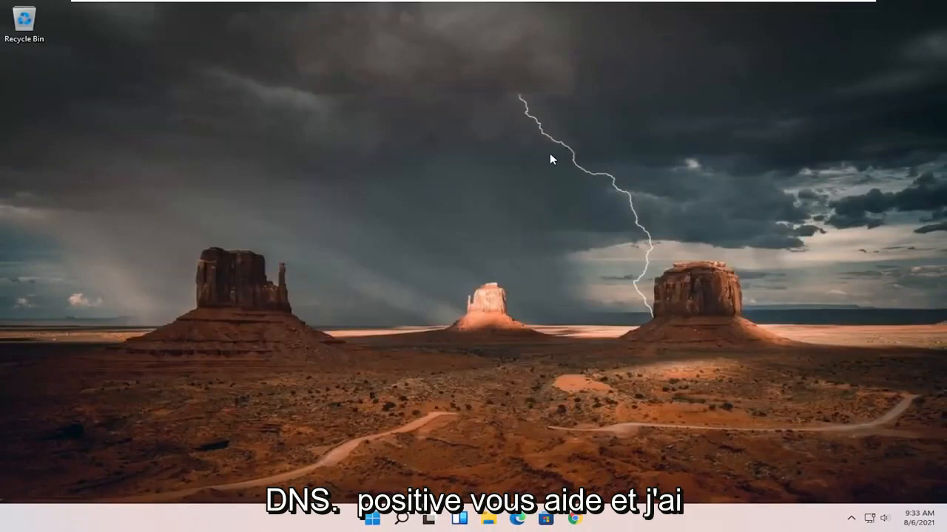